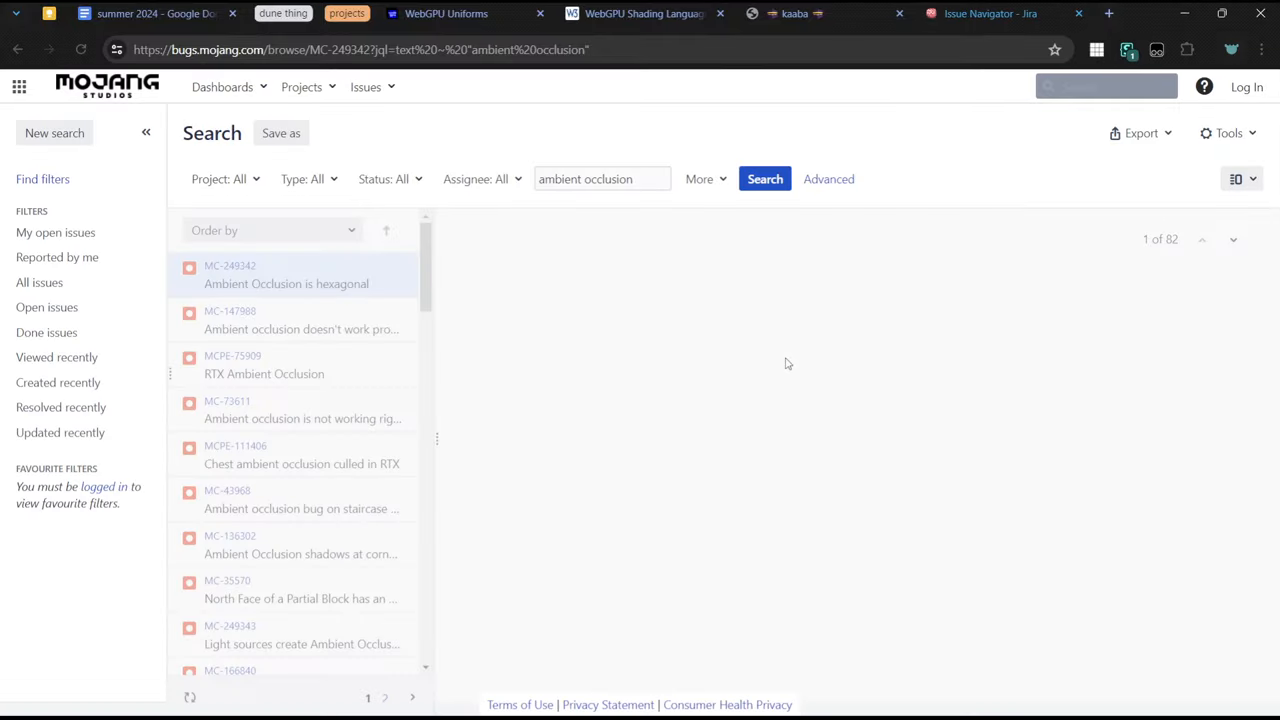
Step: Open bug MC-138211, expand its 184 affected versions, read the Possible fix, then view the AO render
{"action": "left_click", "coordinate": [286, 274]}
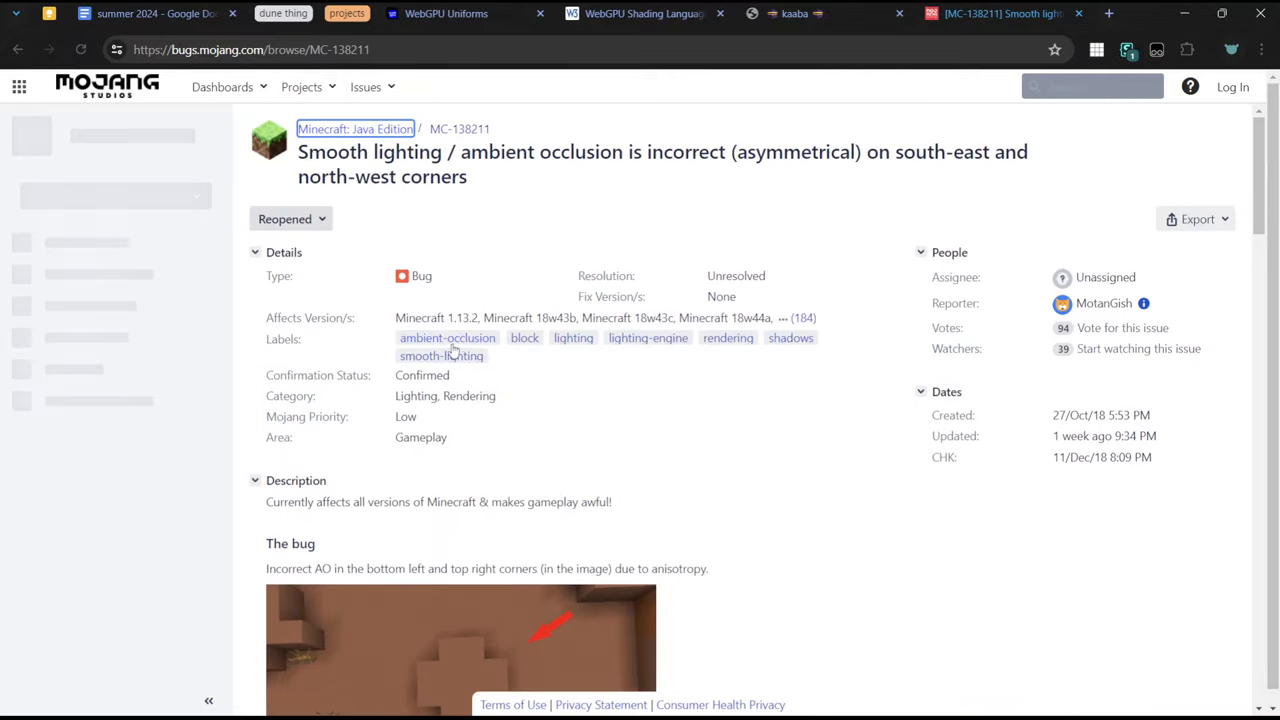
{"action": "left_click", "coordinate": [802, 317]}
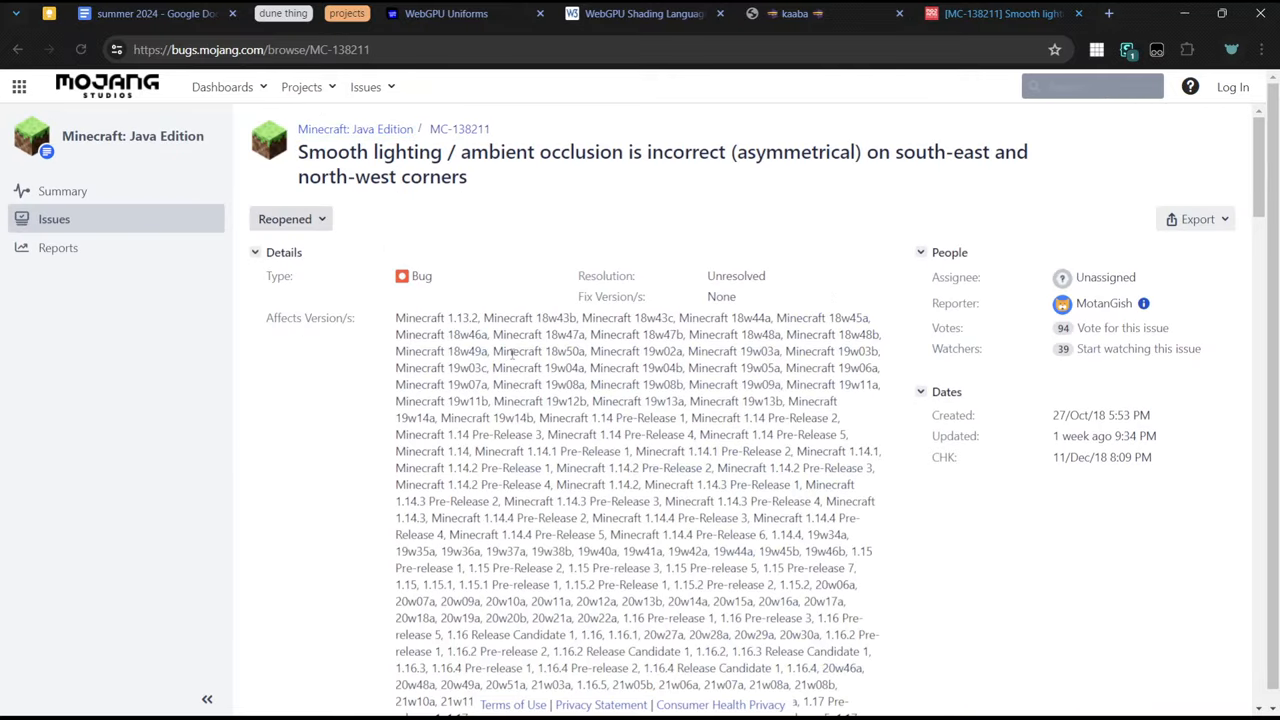
{"action": "scroll", "scroll_direction": "down", "scroll_amount": 3}
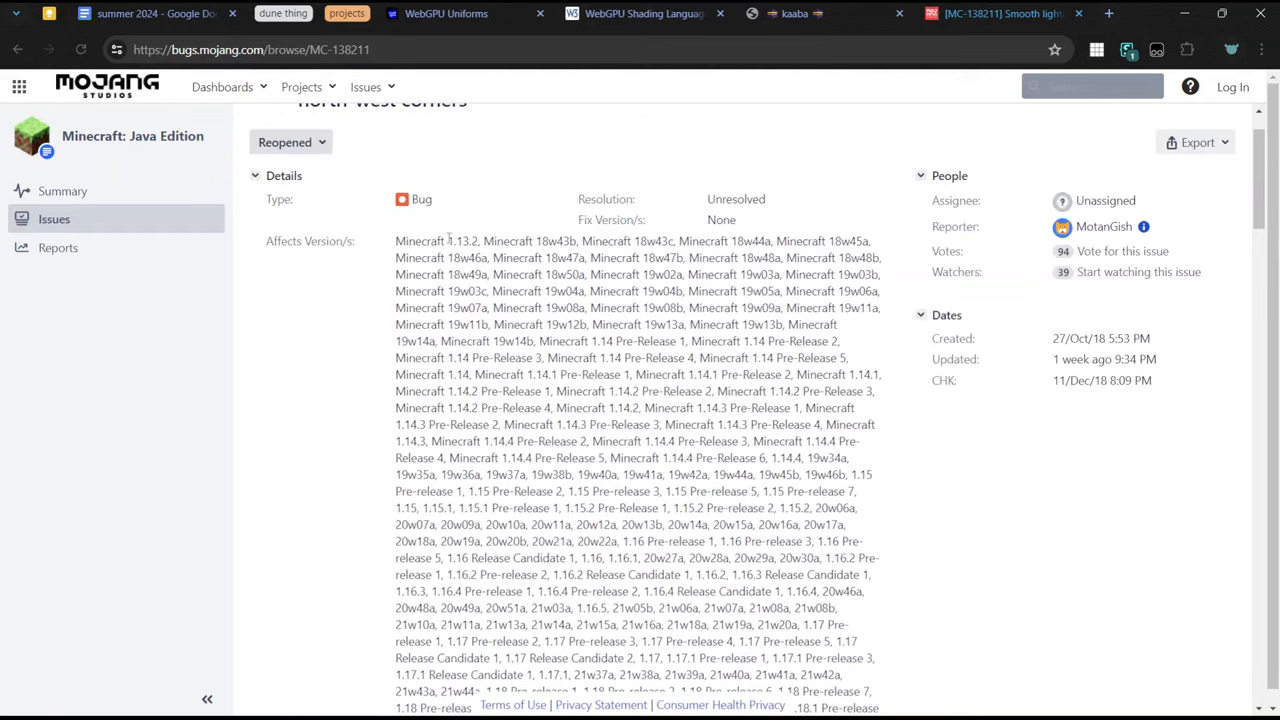
{"action": "scroll", "scroll_direction": "down", "scroll_amount": 3}
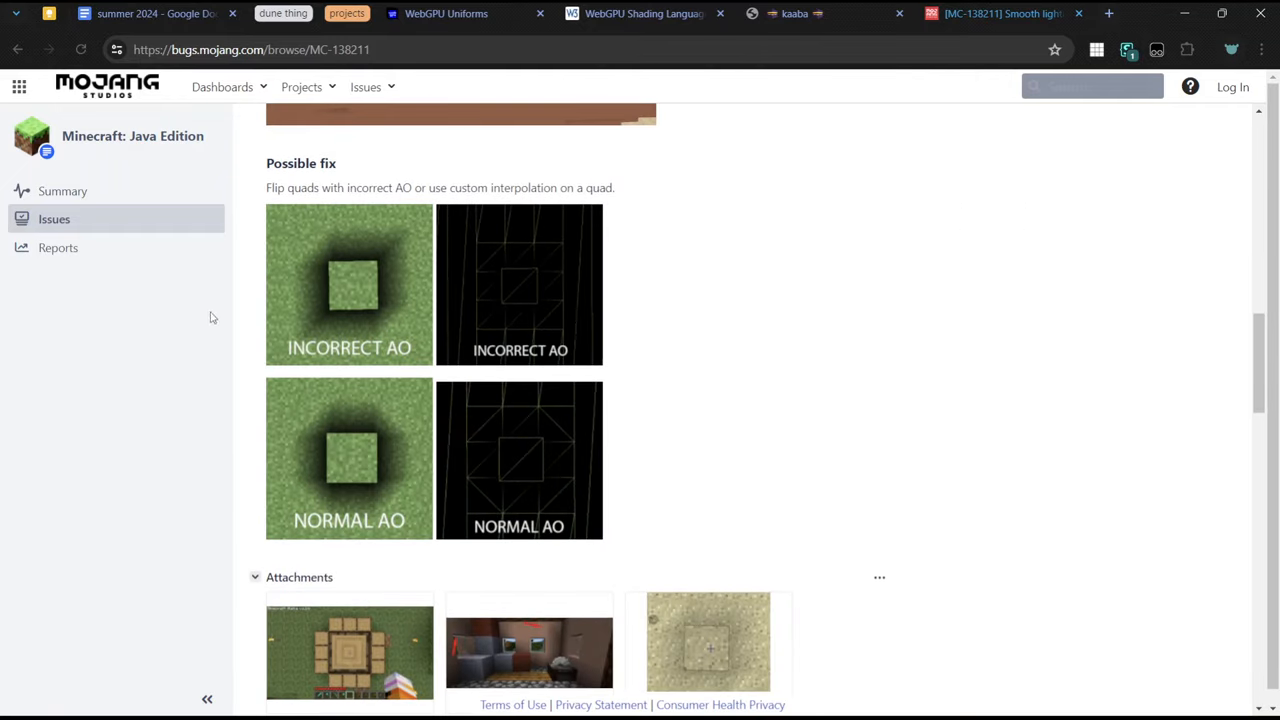
{"action": "left_click", "coordinate": [793, 13]}
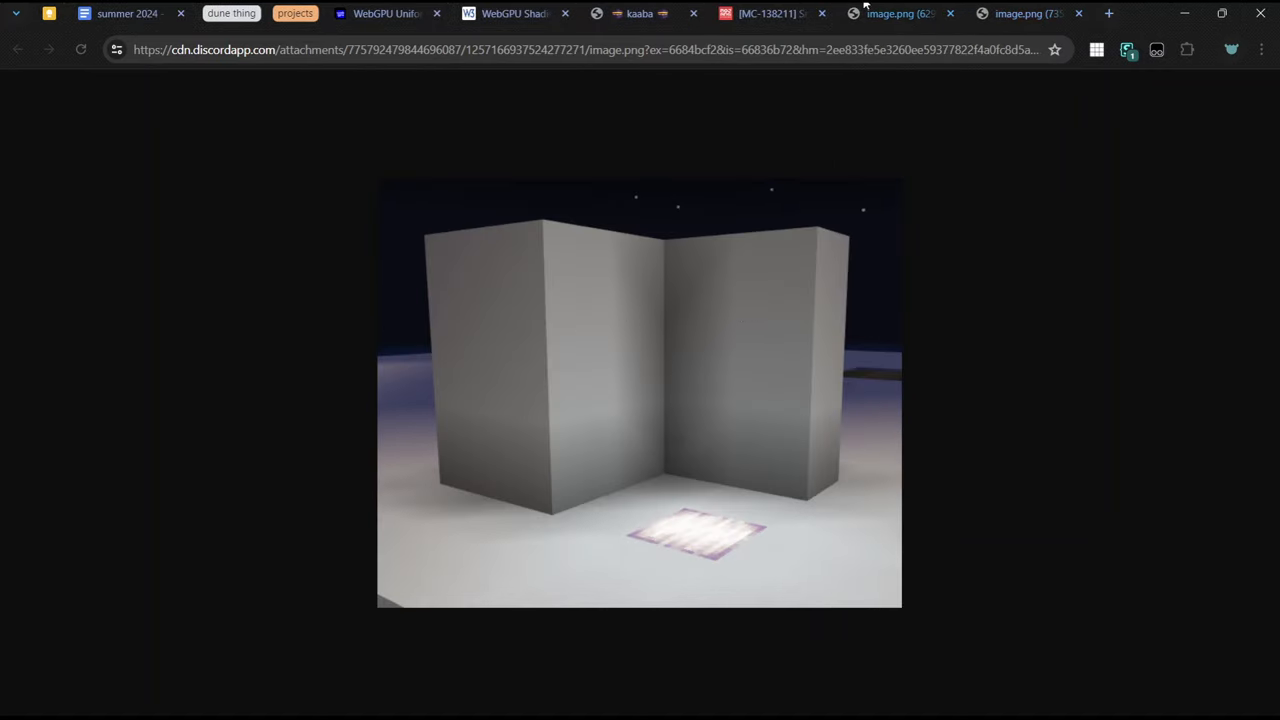
Step: Glance at the kaaba voxel demo, revisit the first image.png, then open the second image.png screenshot
{"action": "left_click", "coordinate": [767, 13]}
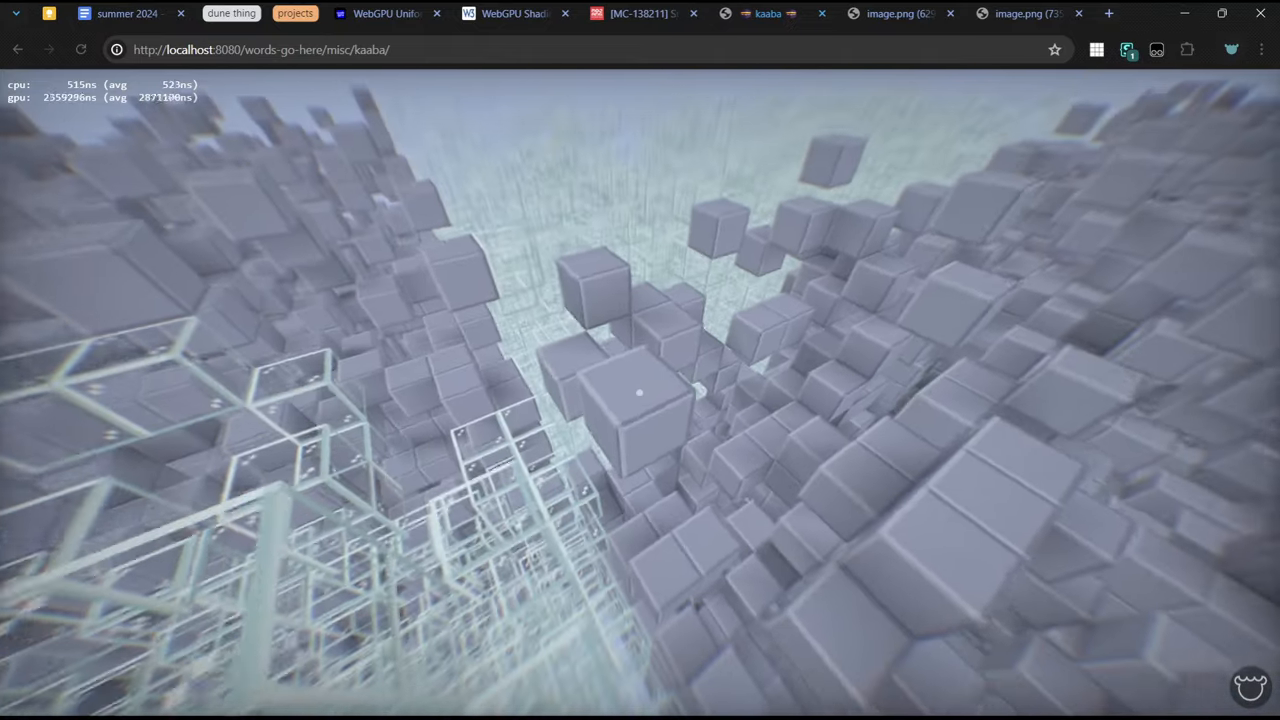
{"action": "left_click", "coordinate": [1020, 13]}
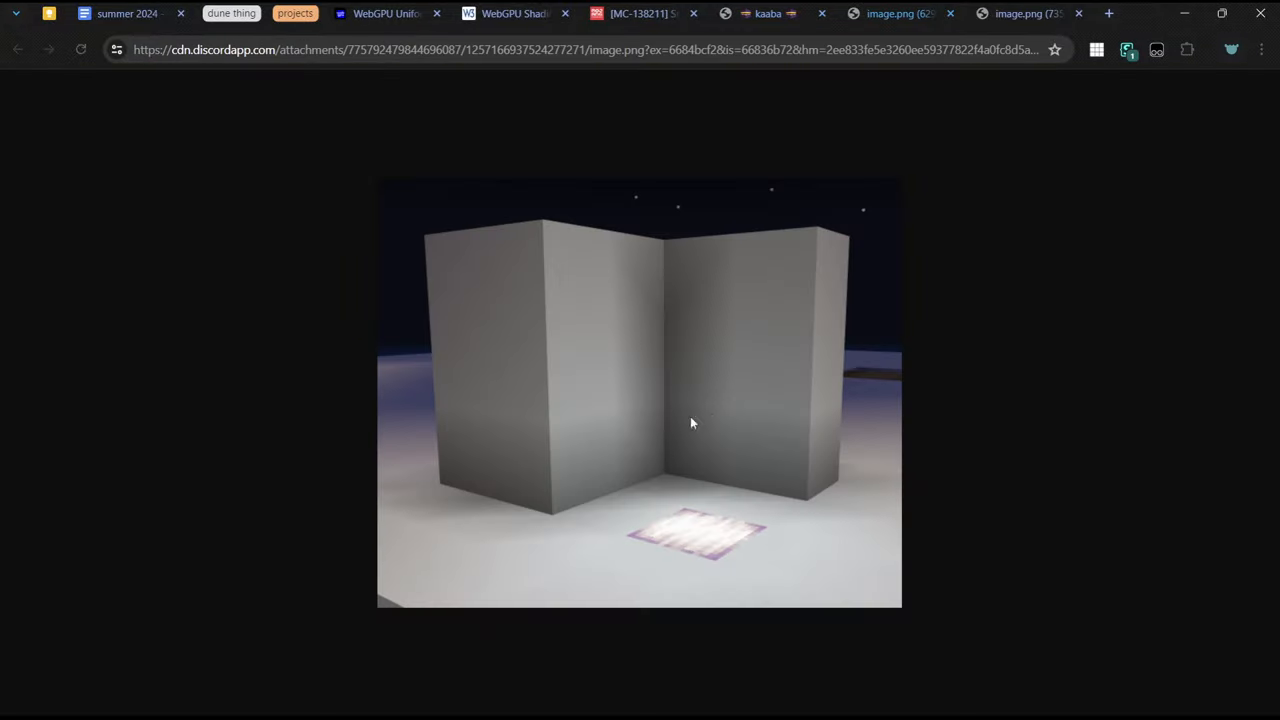
{"action": "mouse_move", "coordinate": [489, 304]}
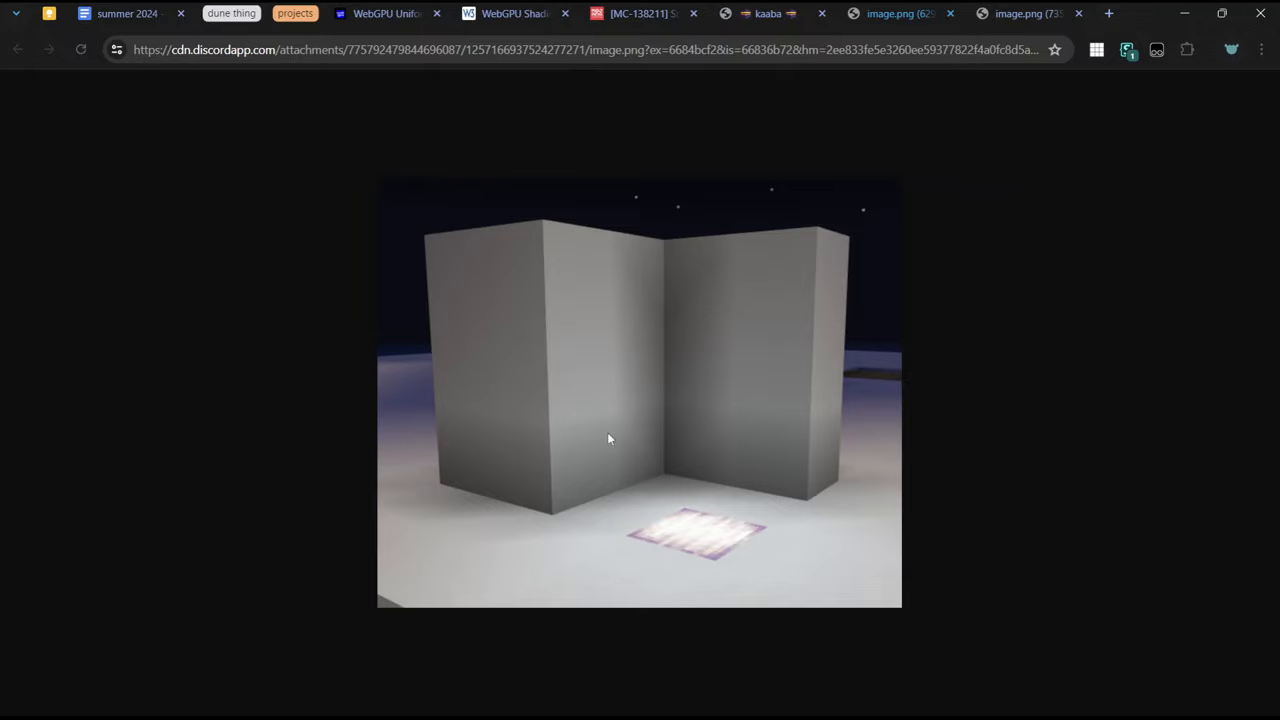
{"action": "mouse_move", "coordinate": [866, 300]}
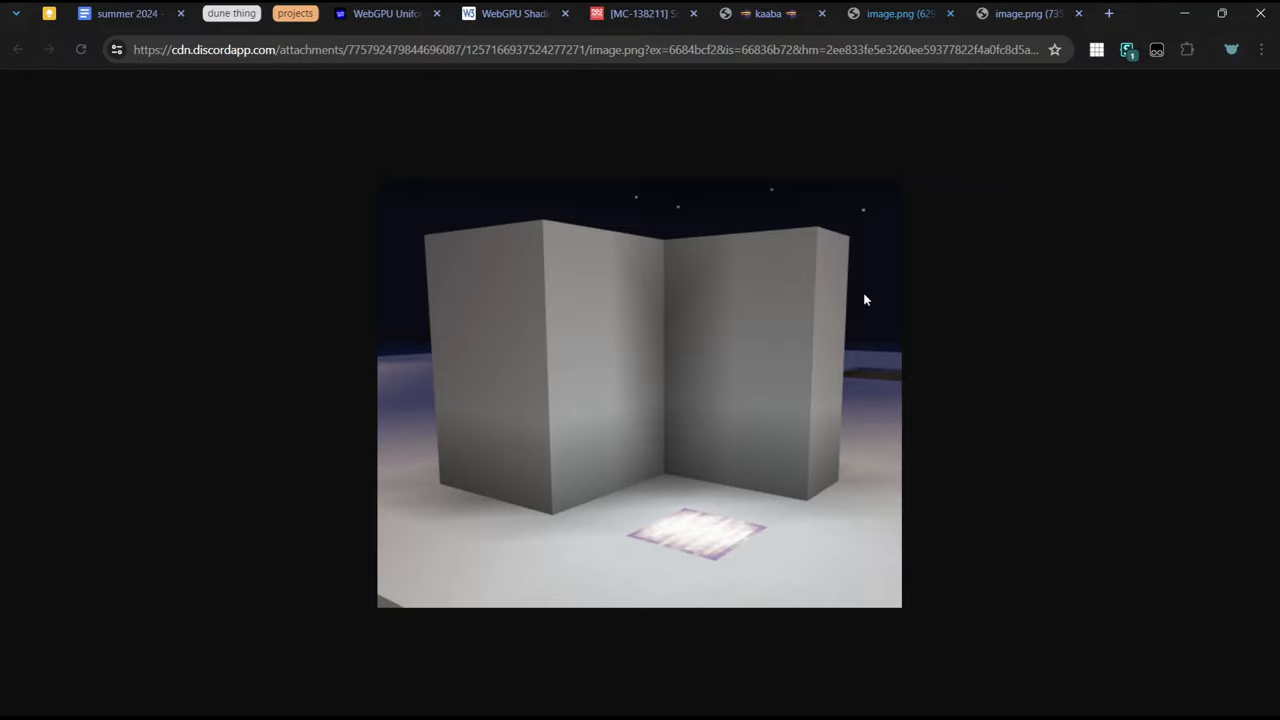
{"action": "left_click", "coordinate": [1020, 13]}
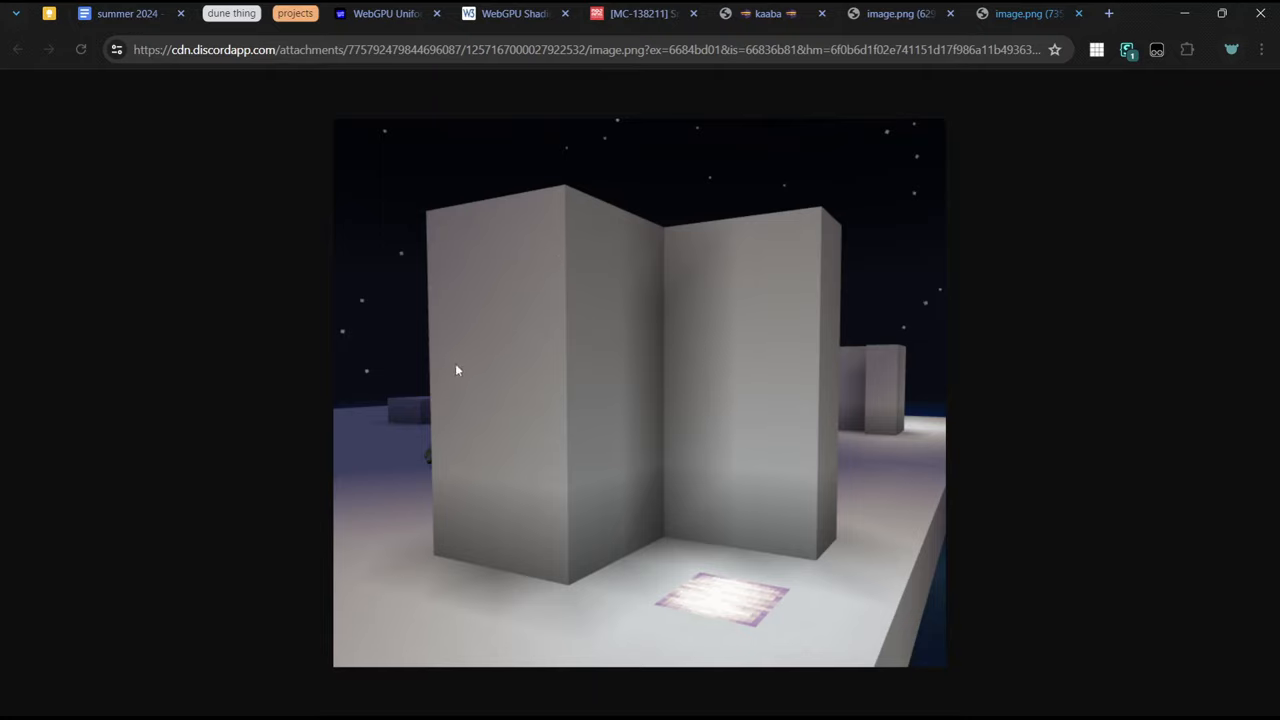
{"action": "mouse_move", "coordinate": [770, 350]}
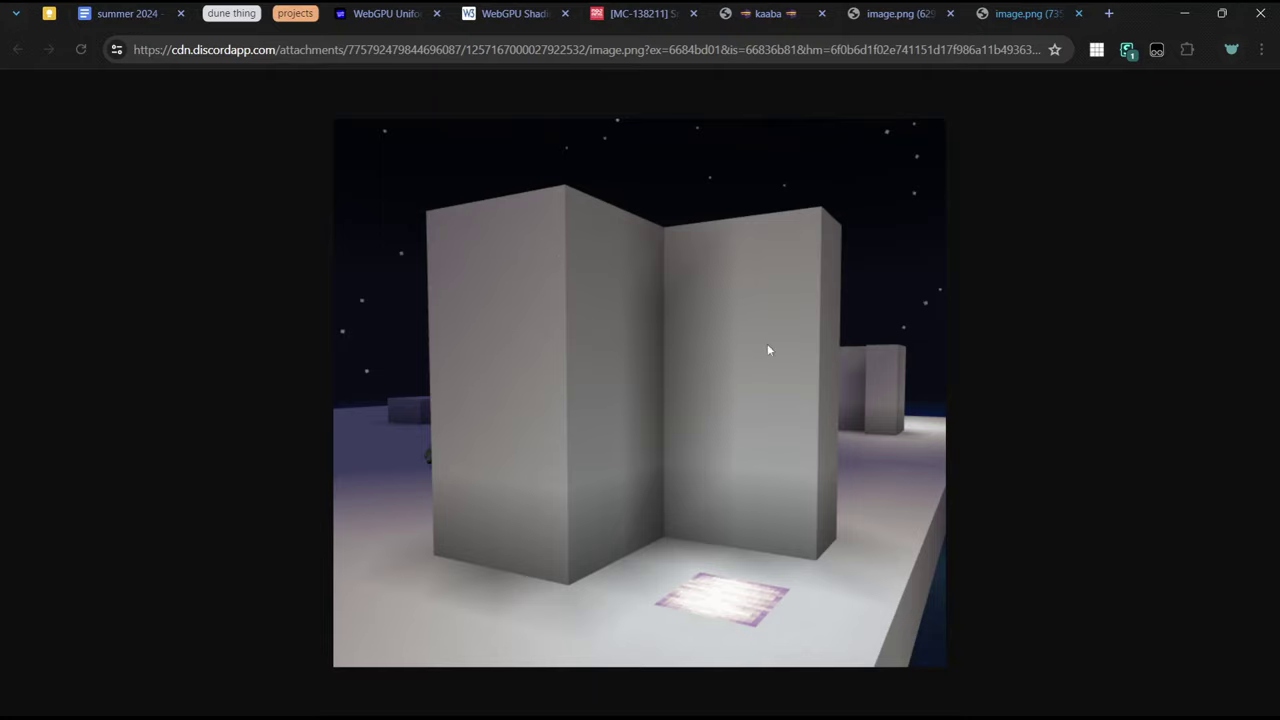
{"action": "mouse_move", "coordinate": [1009, 151]}
{"action": "type", "text": "ray"}
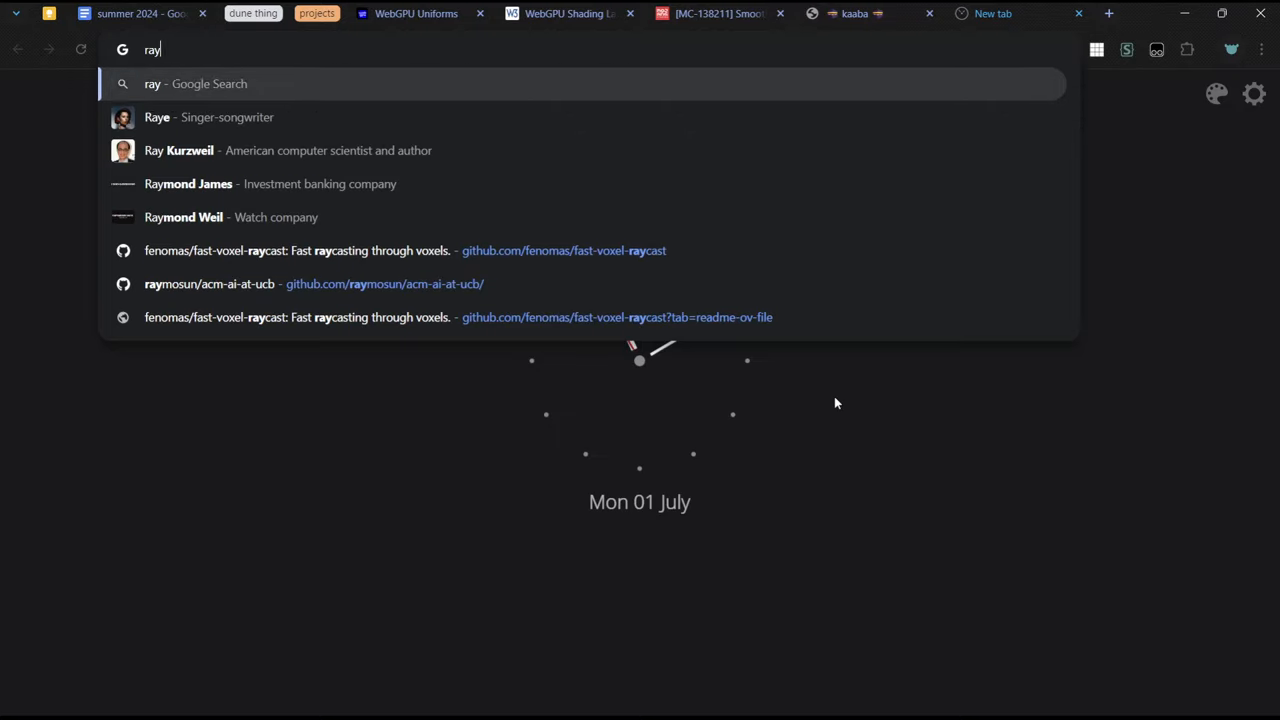
Step: Skim the fenomas/fast-voxel-raycast README on GitHub, then return to the kaaba demo tab
{"action": "left_click", "coordinate": [405, 250]}
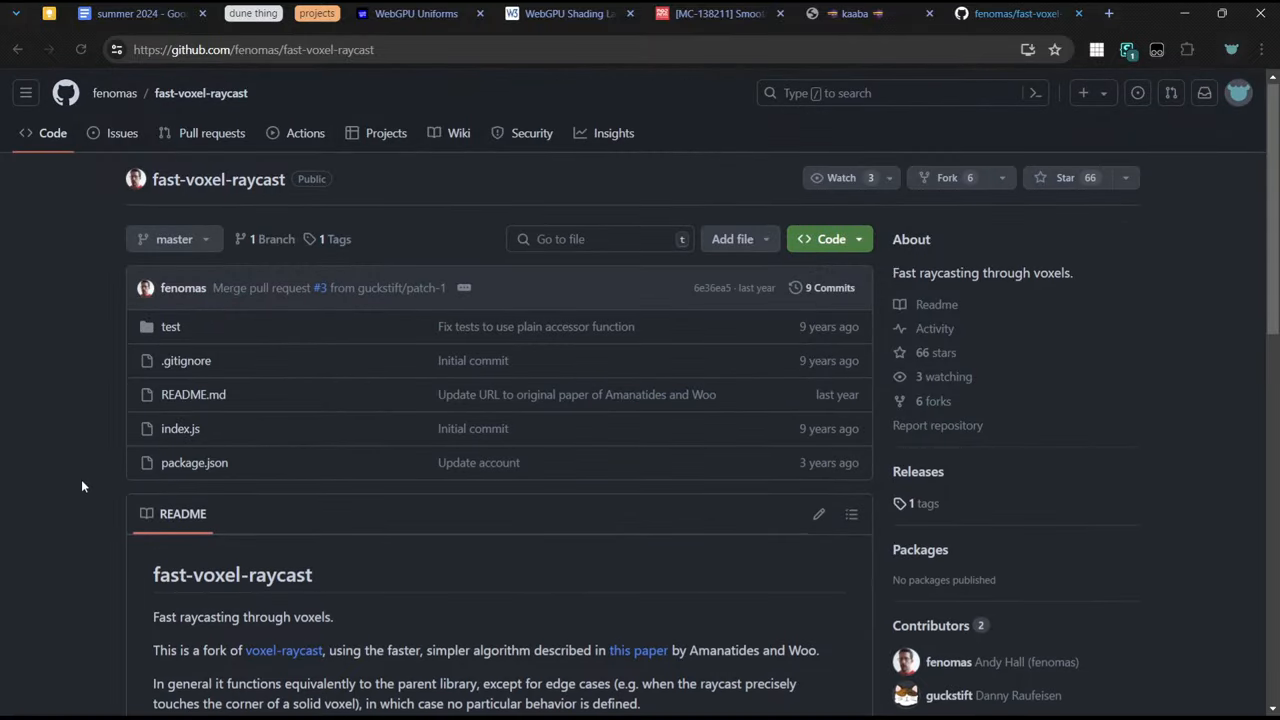
{"action": "scroll", "scroll_direction": "down", "scroll_amount": 3}
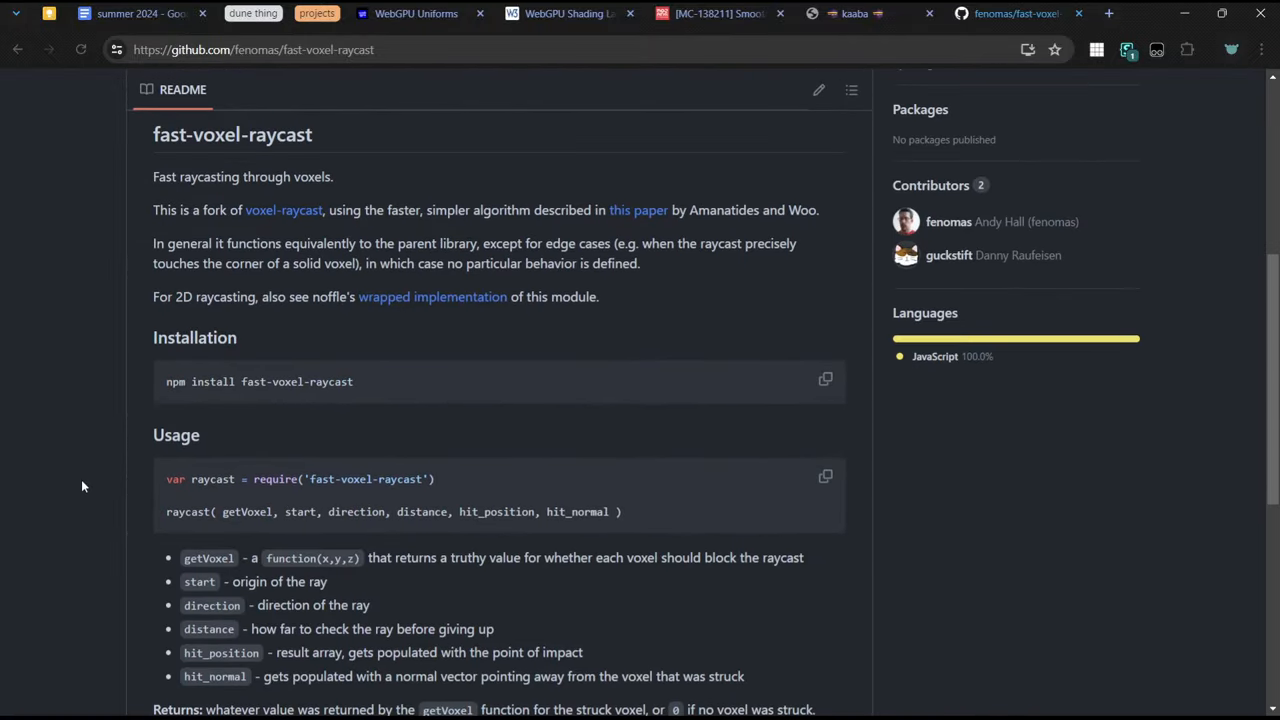
{"action": "scroll", "scroll_direction": "up", "scroll_amount": 3}
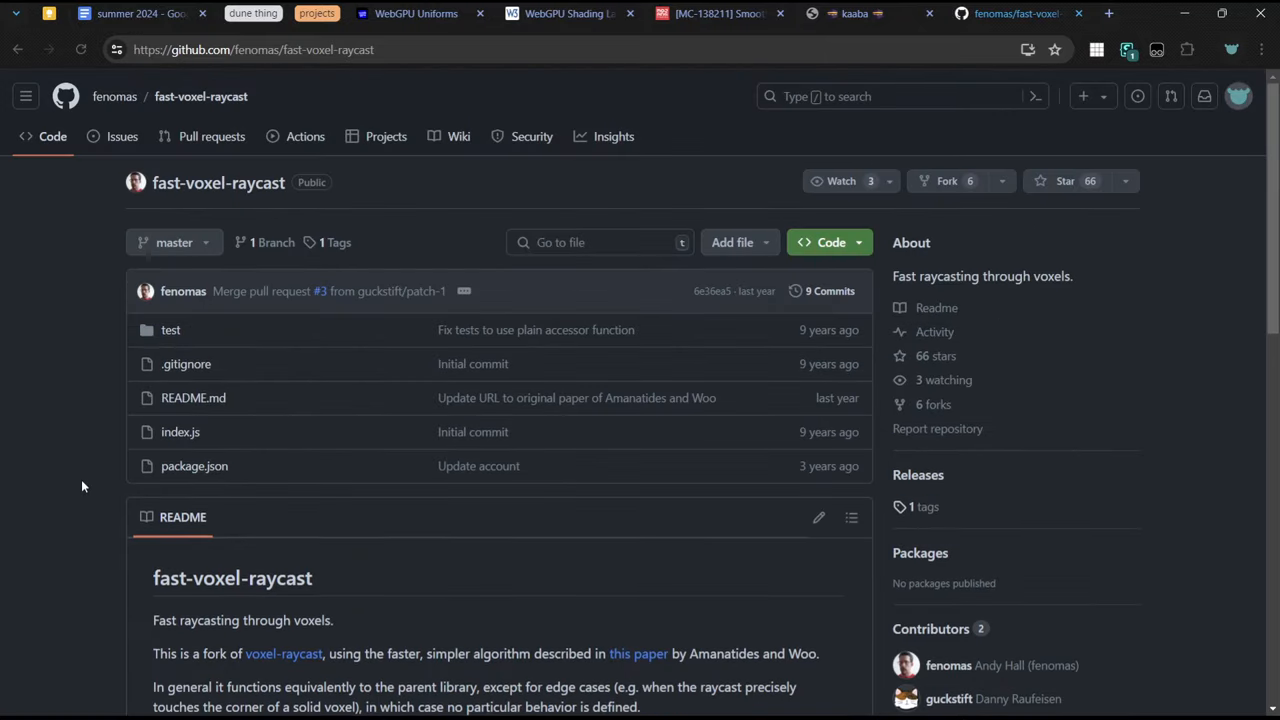
{"action": "left_click", "coordinate": [854, 13]}
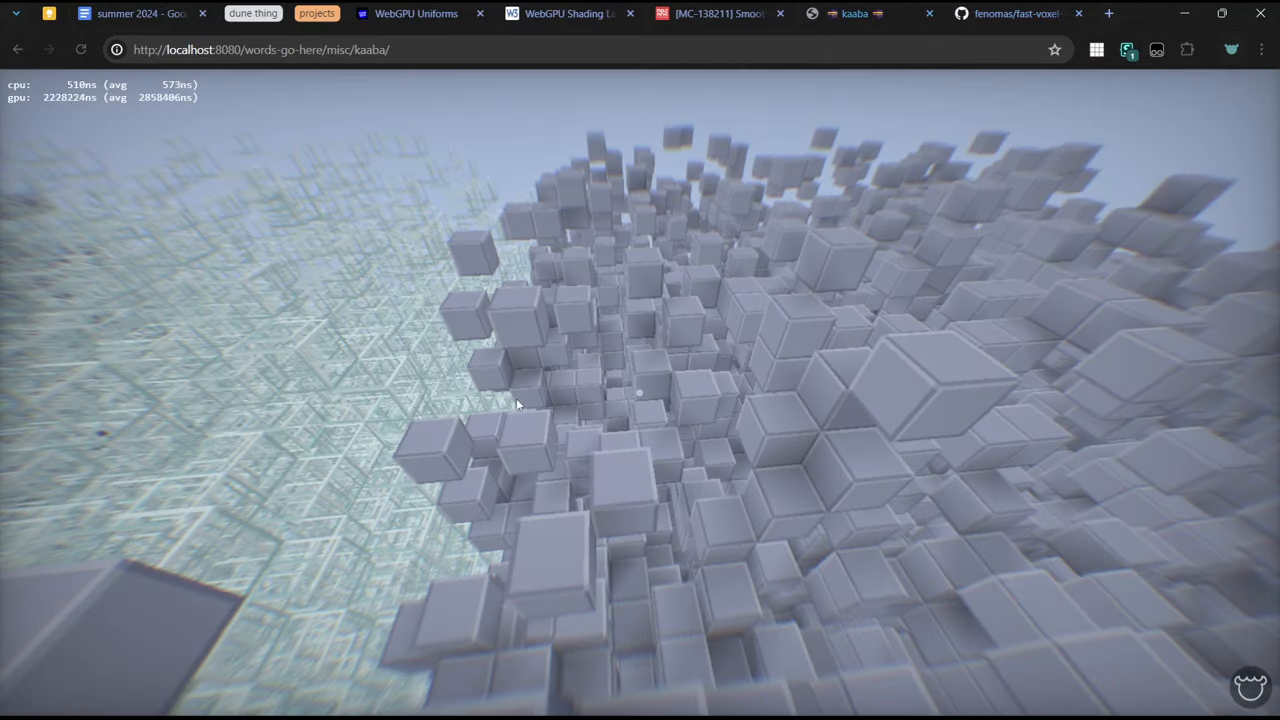